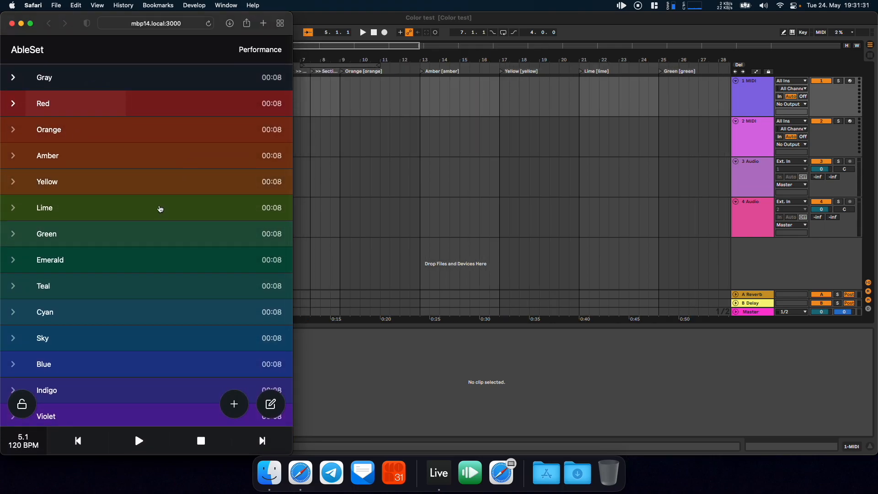
# - Open the performance view, skip three songs ahead to Blue, and start playback
pyautogui.click(13, 103)
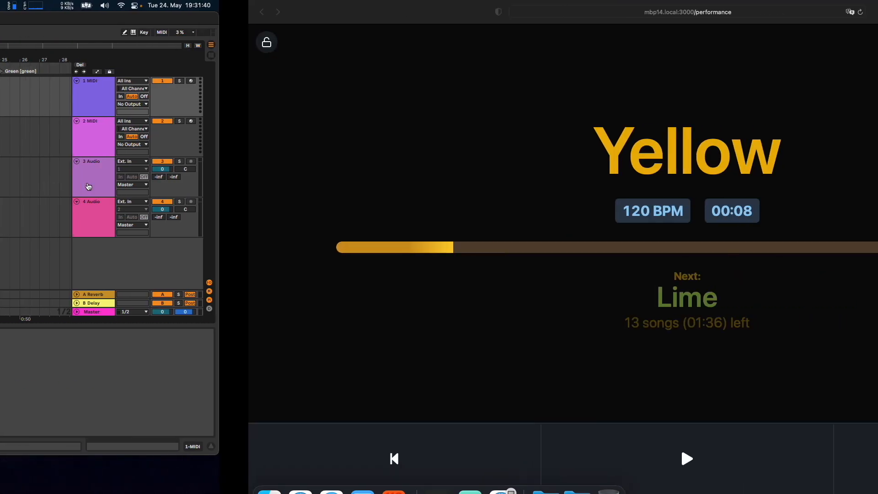
pyautogui.click(732, 458)
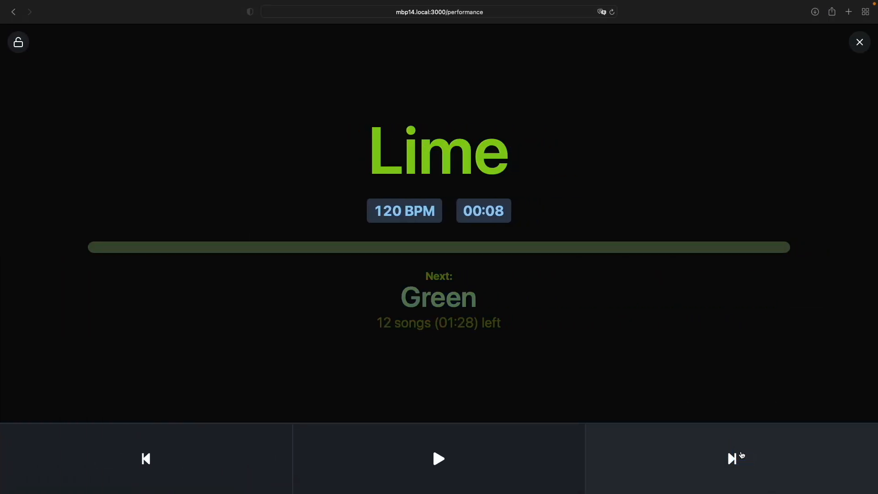
pyautogui.click(731, 459)
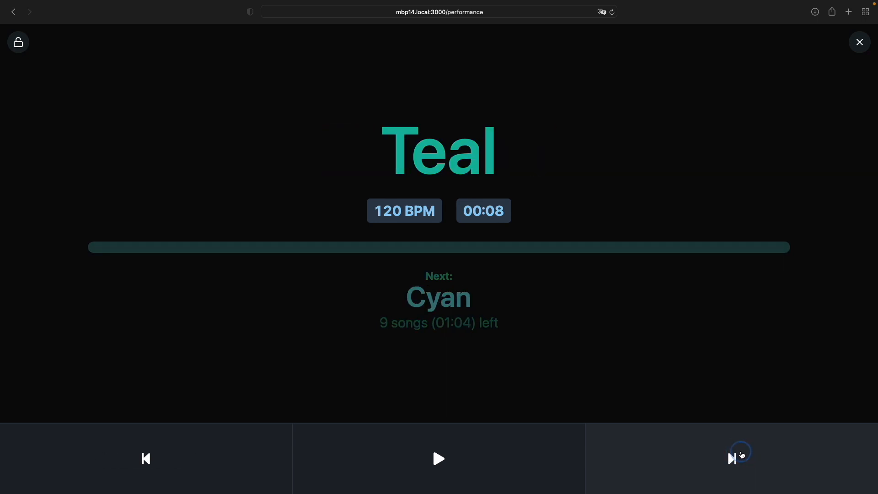
pyautogui.click(732, 458)
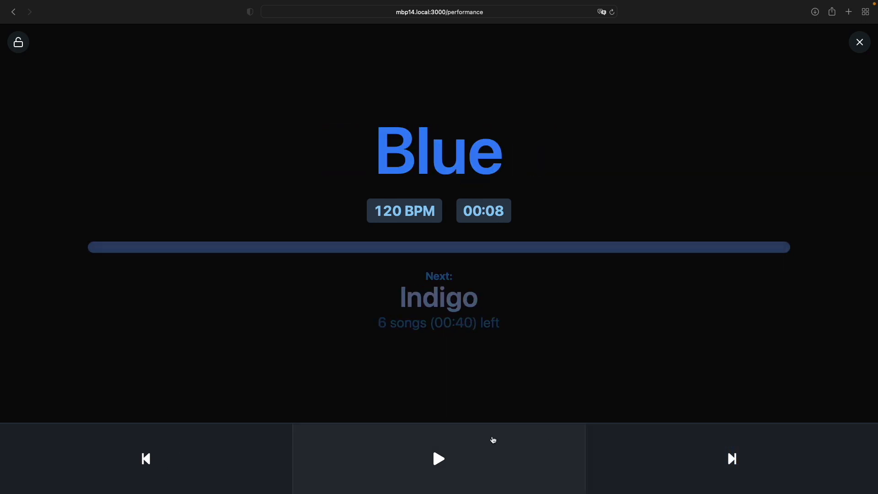
pyautogui.click(439, 459)
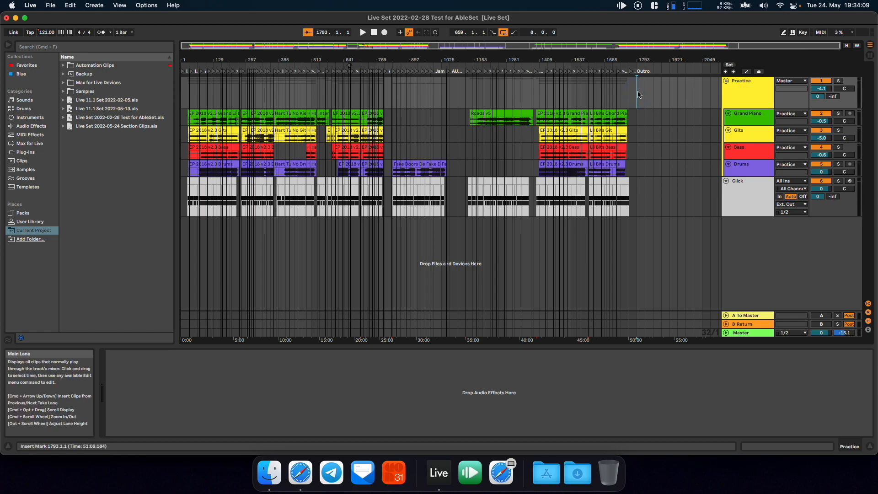
# - Open Live Set 2022-05-24 Section Clips.als and dismiss the save prompt for the previous set
pyautogui.doubleClick(117, 127)
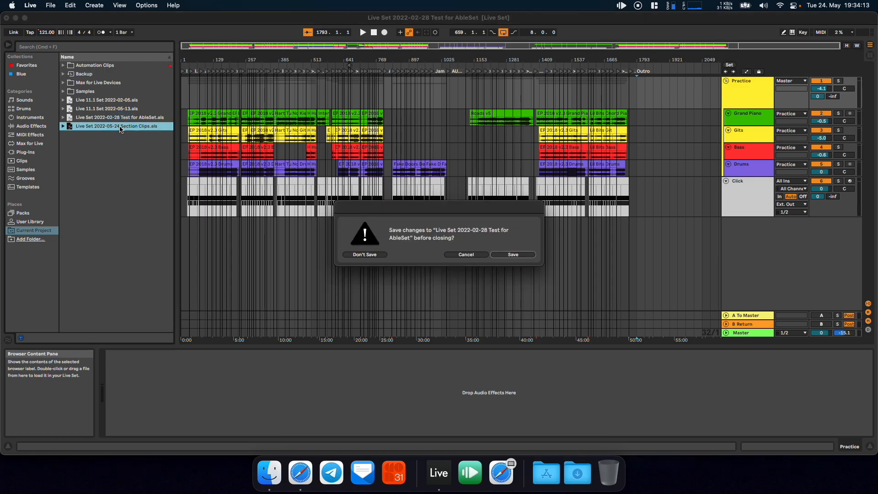
pyautogui.click(364, 255)
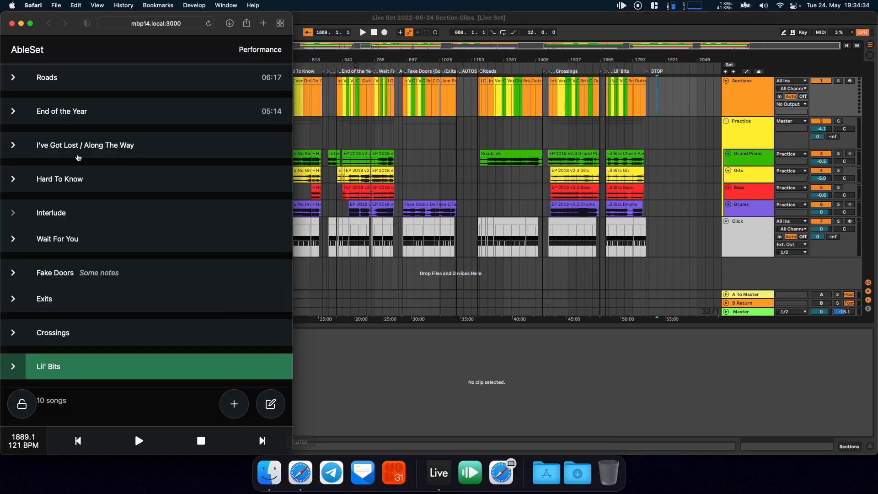
# - Select I've Got Lost / Along The Way, then expand and collapse its section list
pyautogui.click(78, 145)
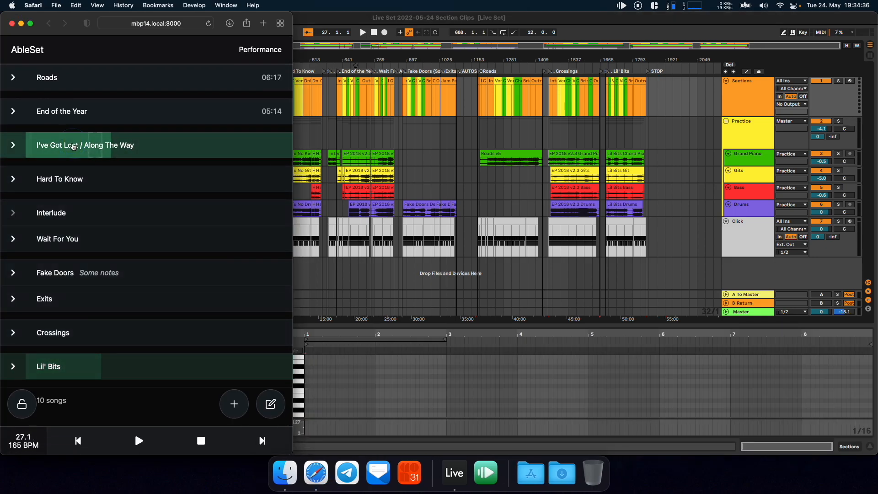
pyautogui.click(12, 145)
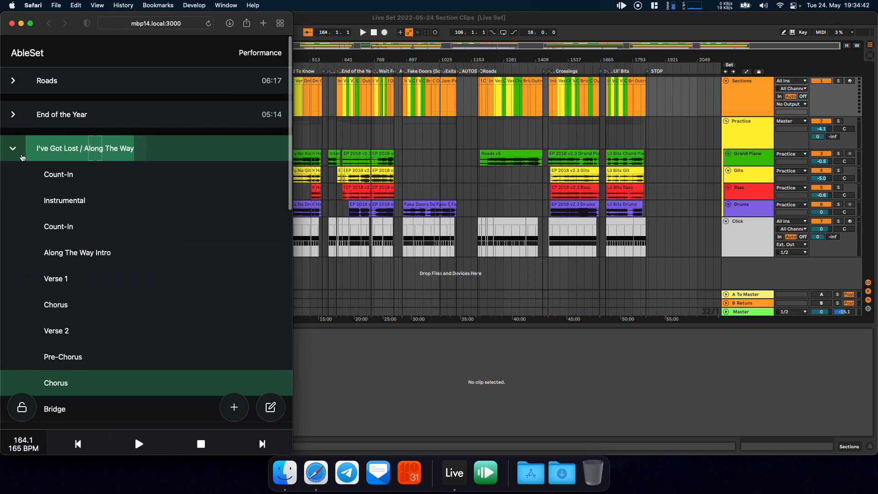
pyautogui.click(13, 148)
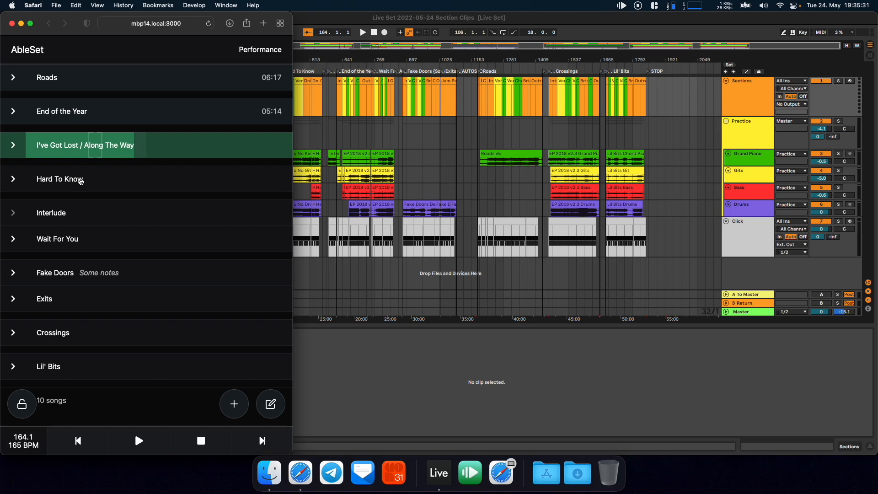
pyautogui.moveTo(342, 101)
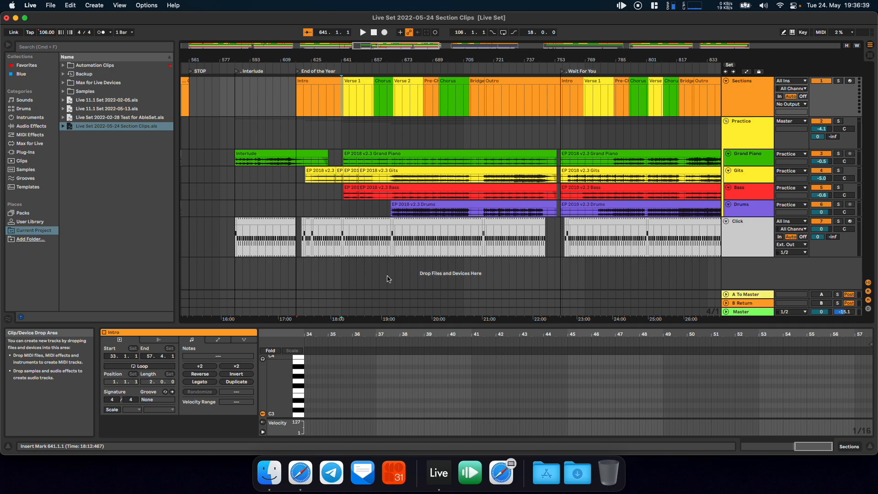
# - Select End of the Year's Intro section clip and place the play position inside that song
pyautogui.click(409, 96)
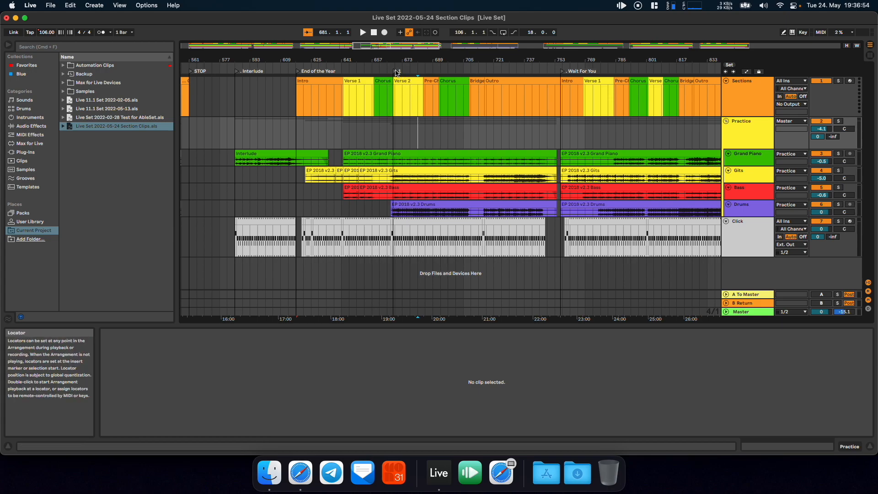
pyautogui.click(408, 95)
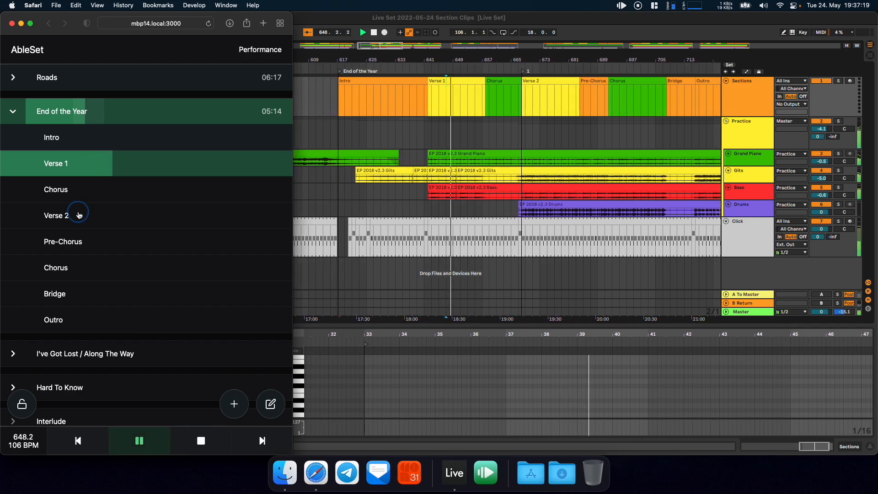
# - Jump to End of the Year's Verse 2 section
pyautogui.click(56, 216)
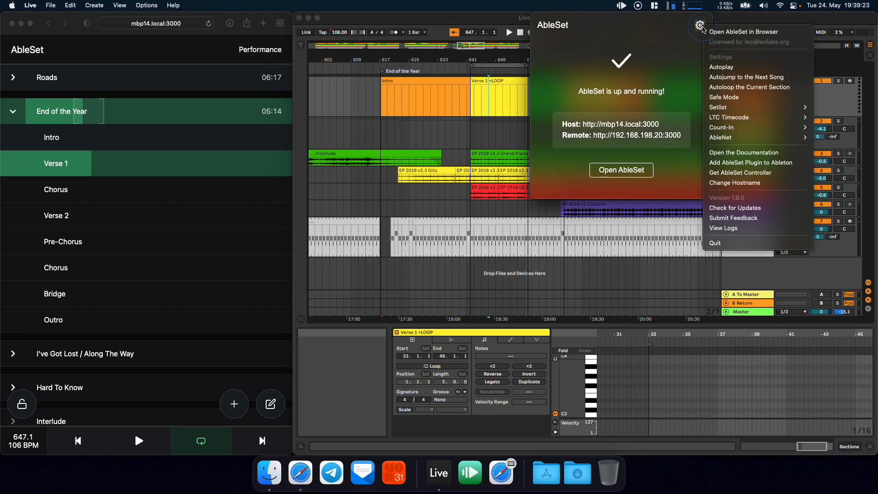
pyautogui.moveTo(749, 87)
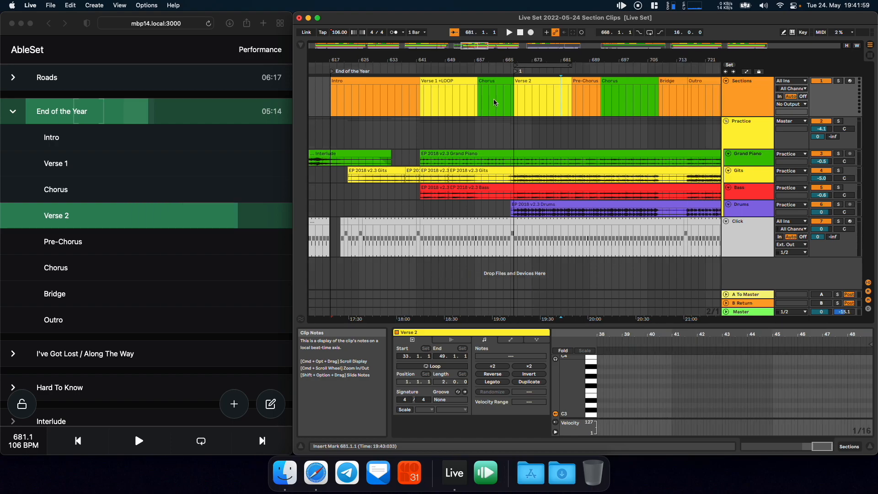
# - Jump to End of the Year's Chorus section, then pause playback there
pyautogui.click(56, 190)
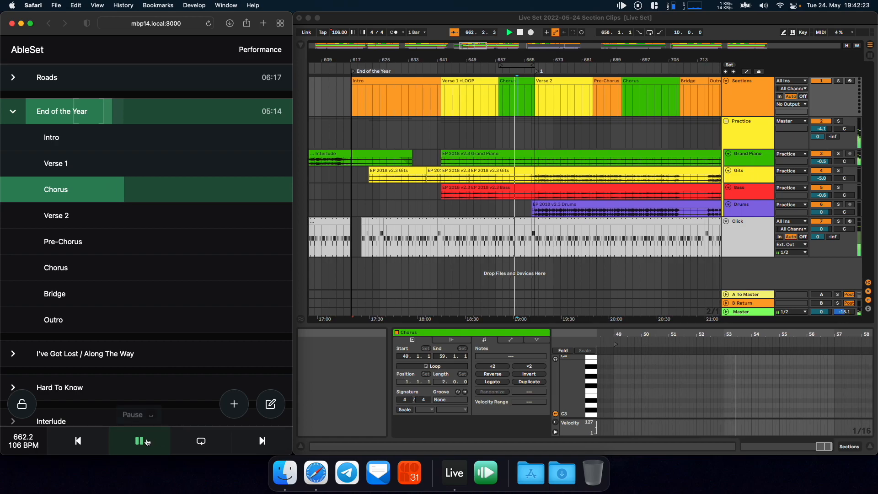
pyautogui.click(140, 440)
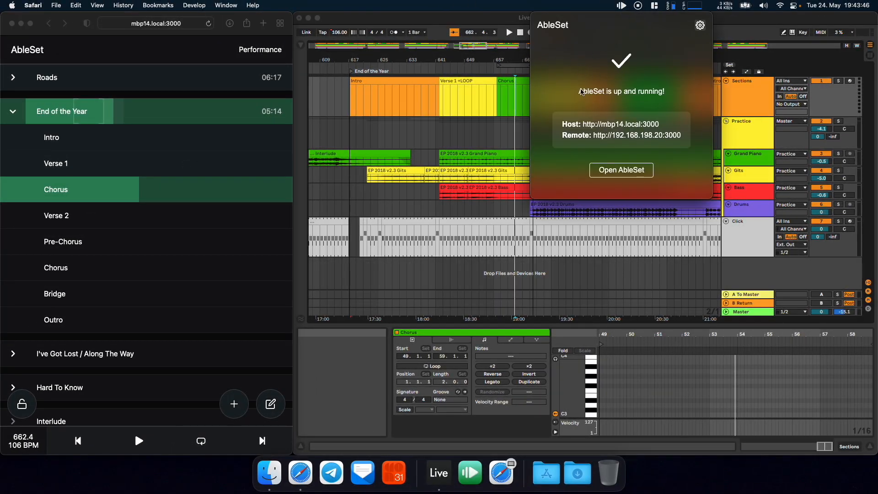
pyautogui.moveTo(585, 125)
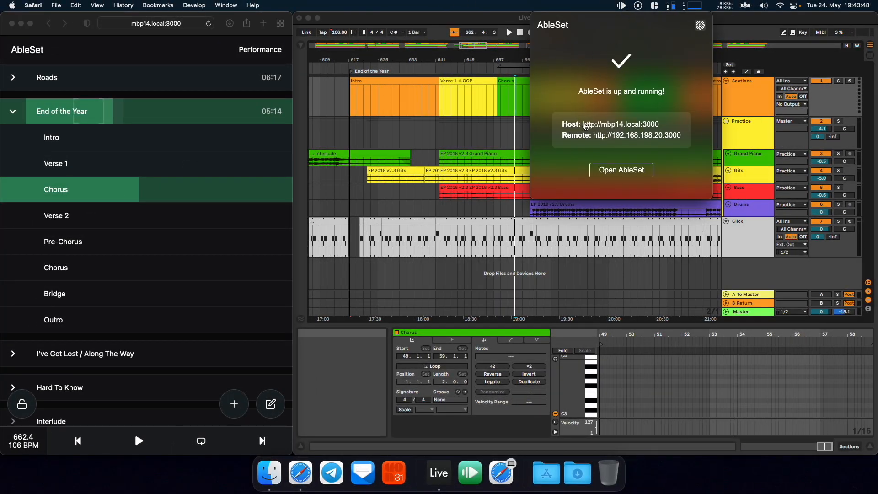
pyautogui.moveTo(636, 130)
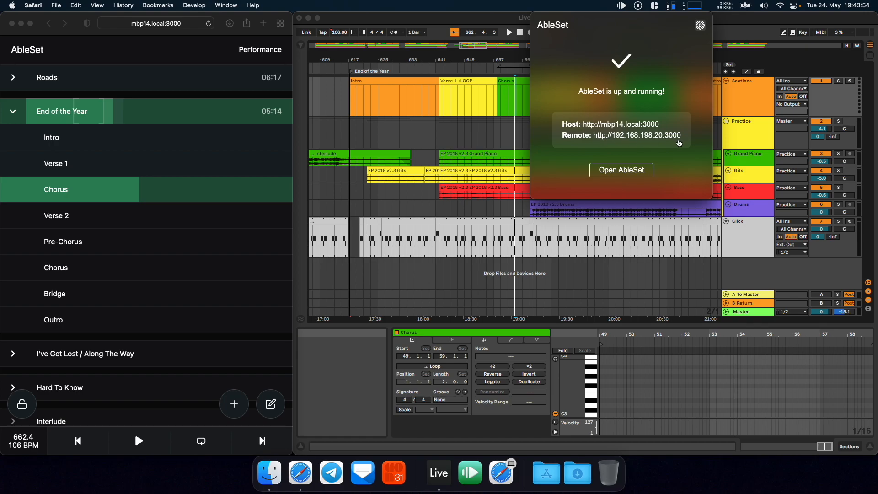
pyautogui.moveTo(661, 132)
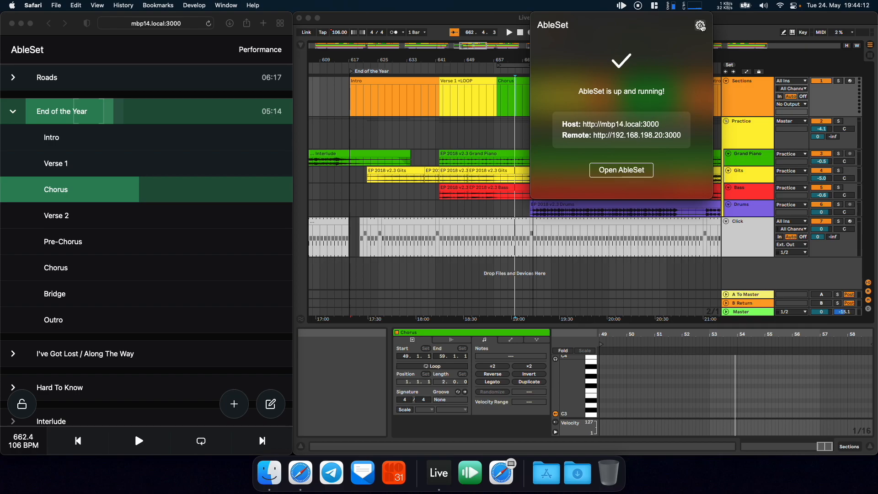
# - From AbleSet's settings menu, reach Sharing and begin editing the local hostname
pyautogui.click(699, 26)
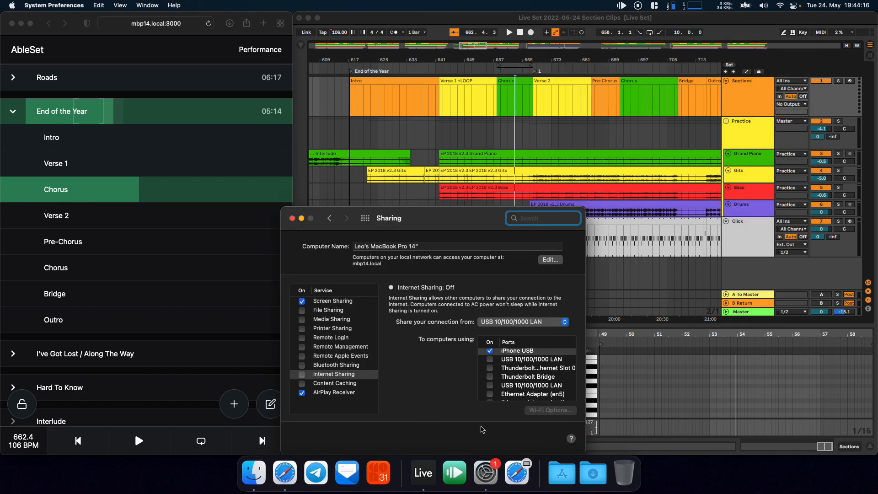
pyautogui.click(550, 259)
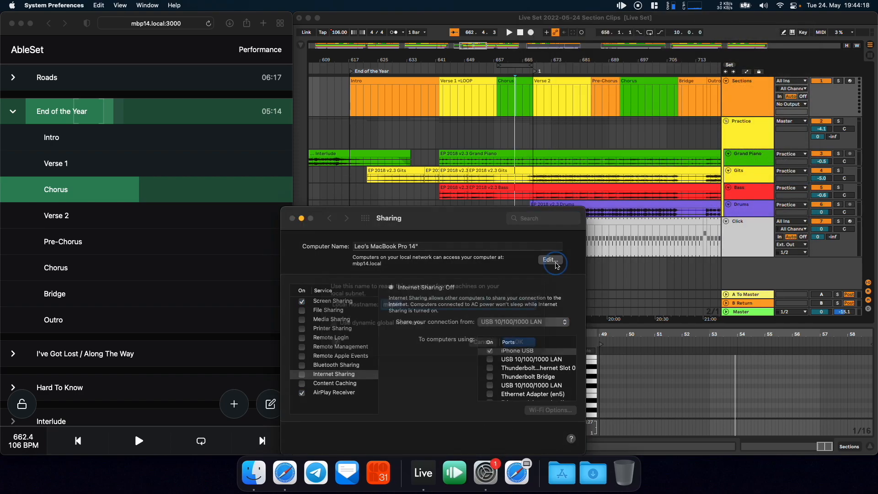